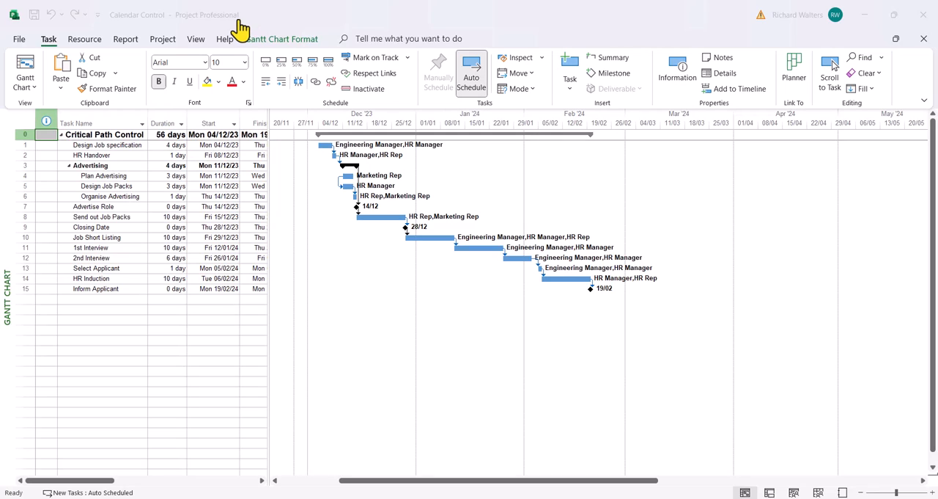
mouse_move(468, 16)
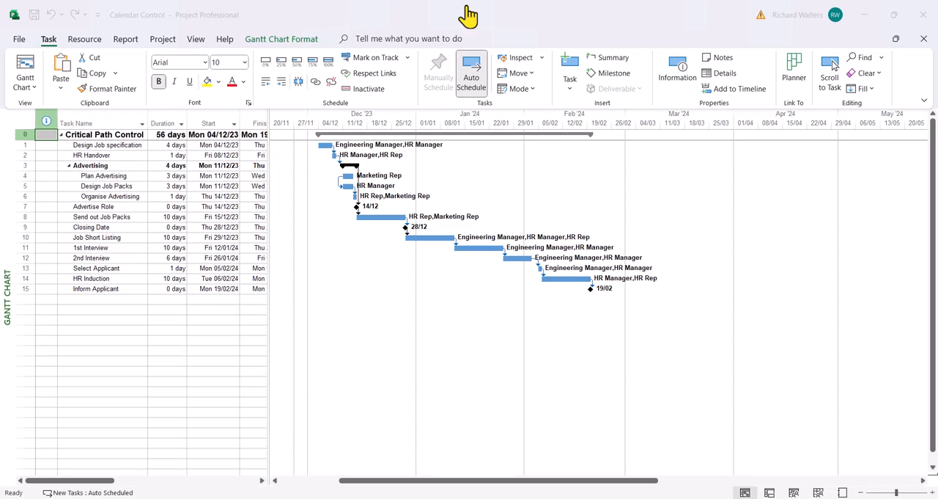
mouse_move(657, 10)
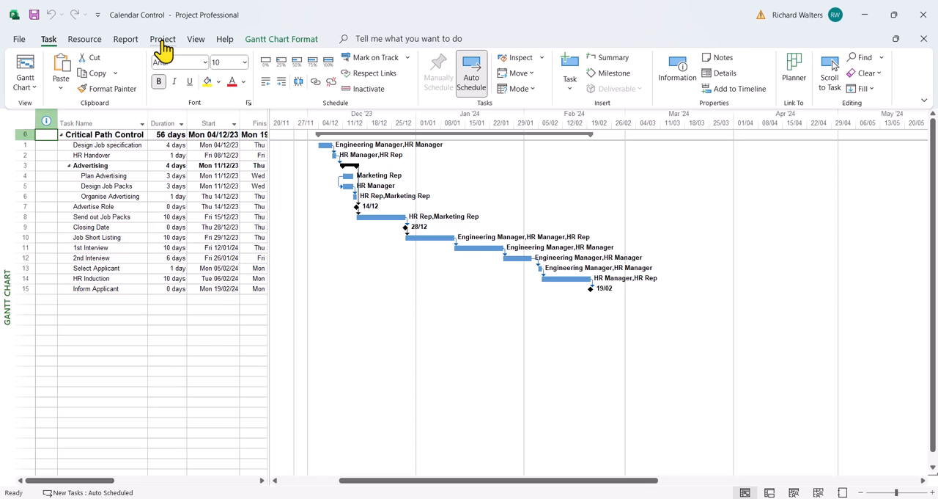
Bring up the Change Working Time dialog for the Standard base calendar.
click(161, 38)
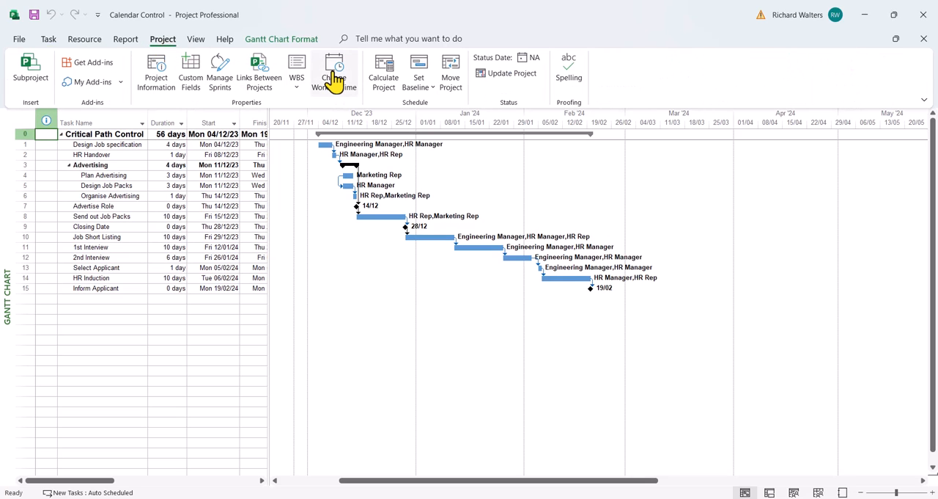
mouse_move(335, 70)
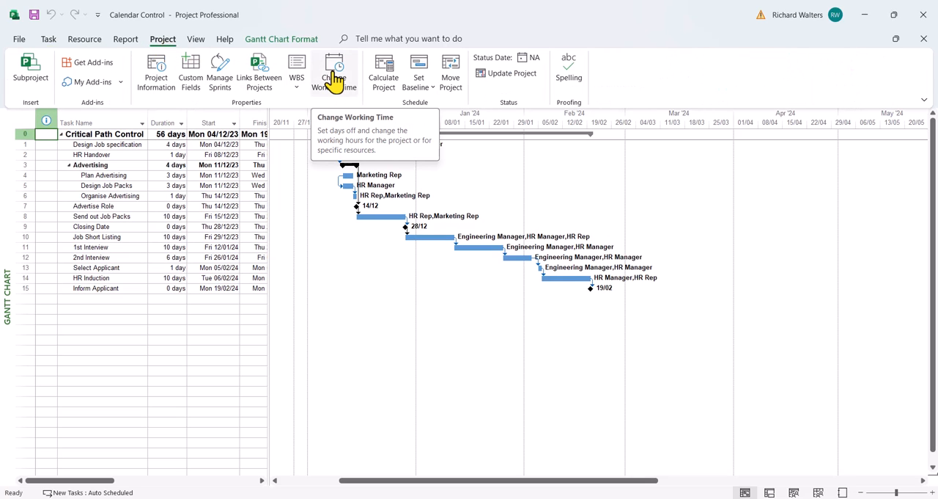
click(334, 72)
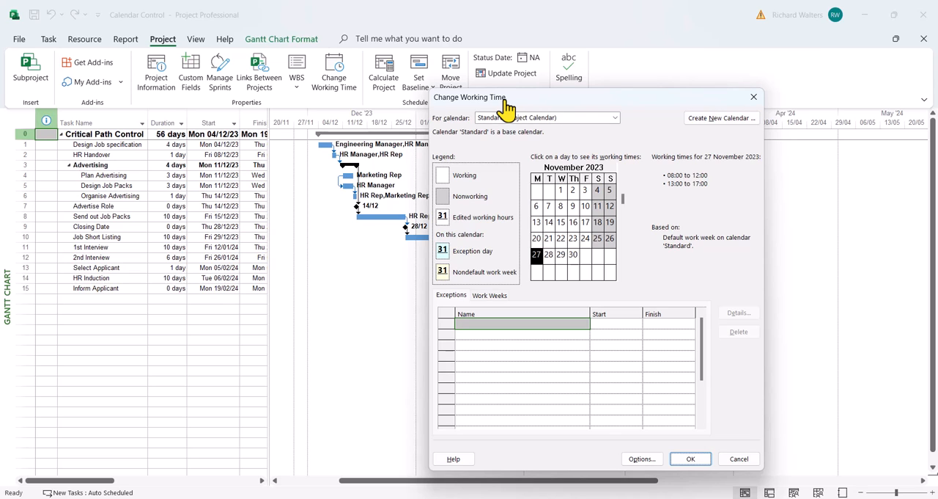
mouse_move(232, 205)
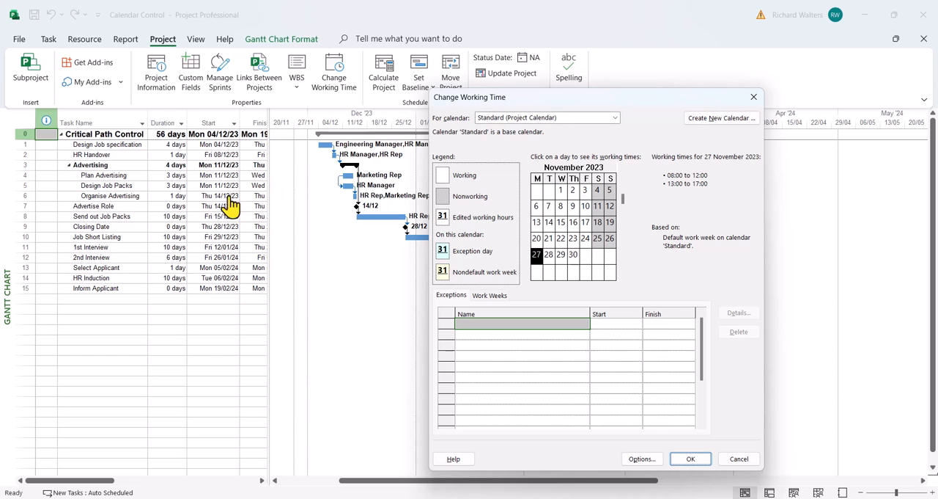
mouse_move(619, 130)
text(Christmas Break)
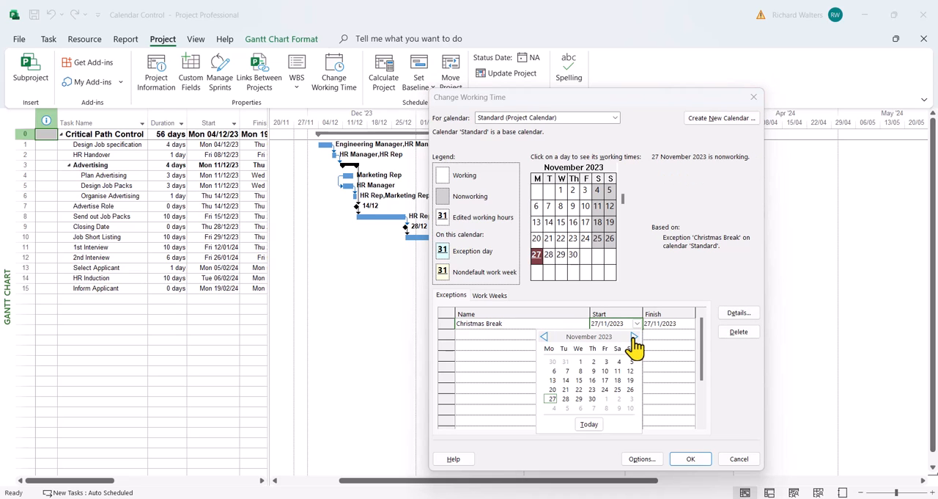
Set the Christmas Break exception to start 22/12/2023 and begin choosing its finish date.
click(604, 399)
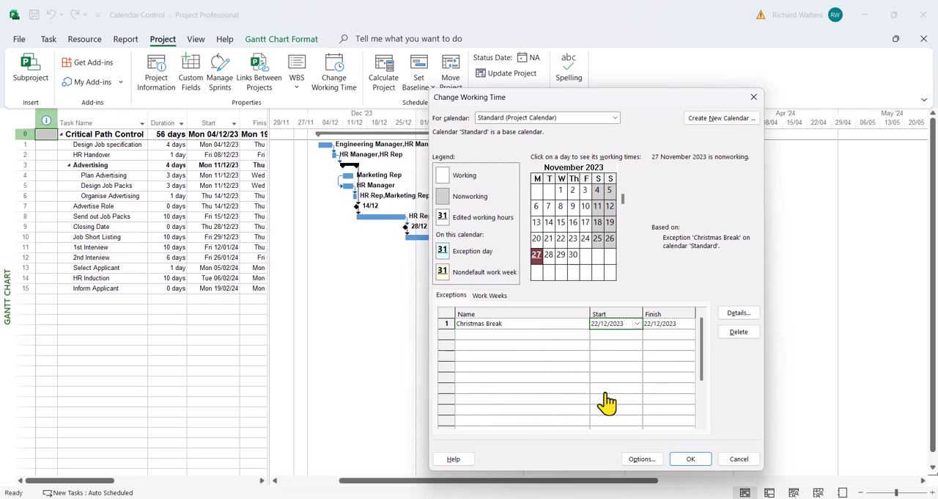
click(627, 323)
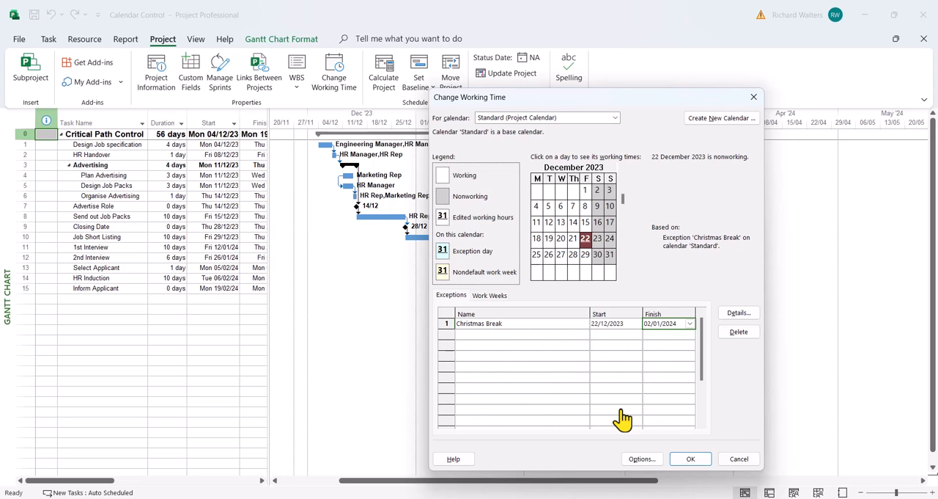
mouse_move(566, 380)
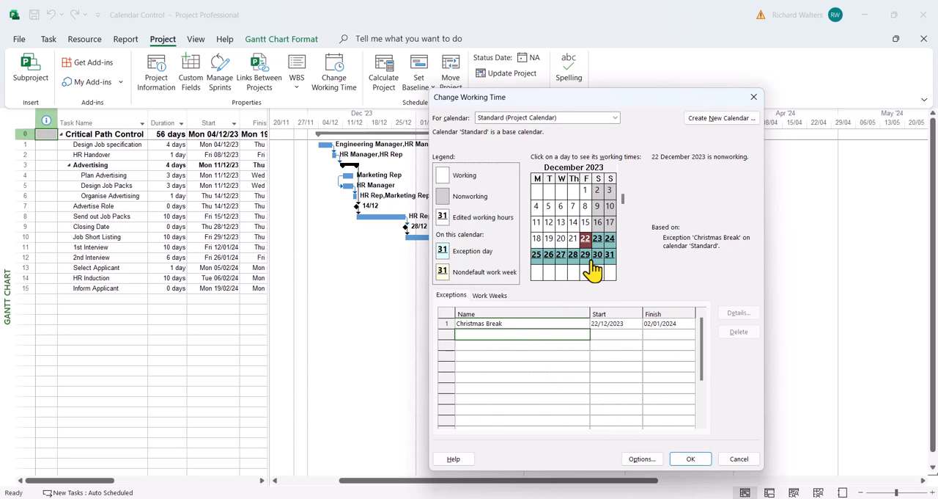
mouse_move(411, 220)
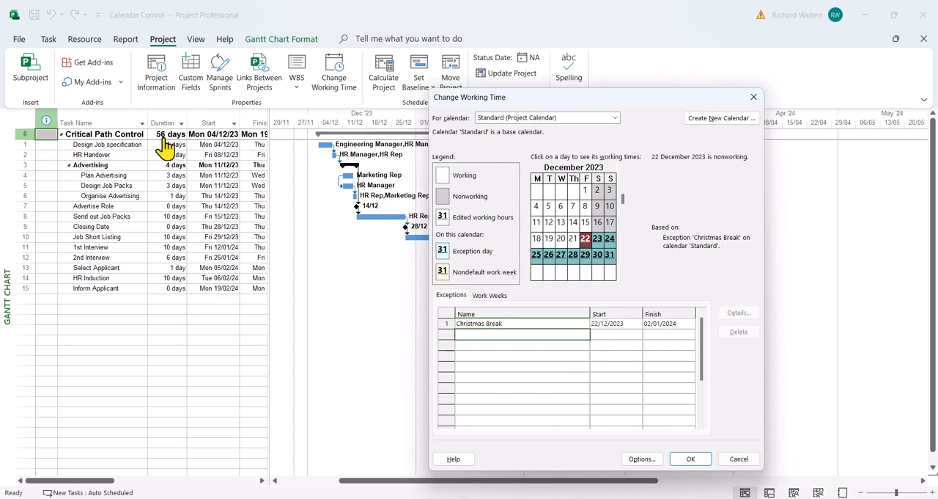
mouse_move(255, 156)
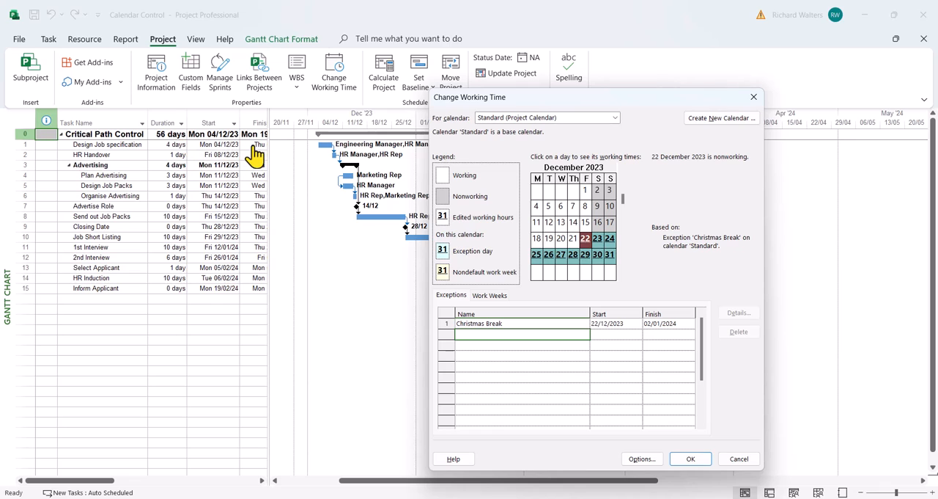
mouse_move(255, 156)
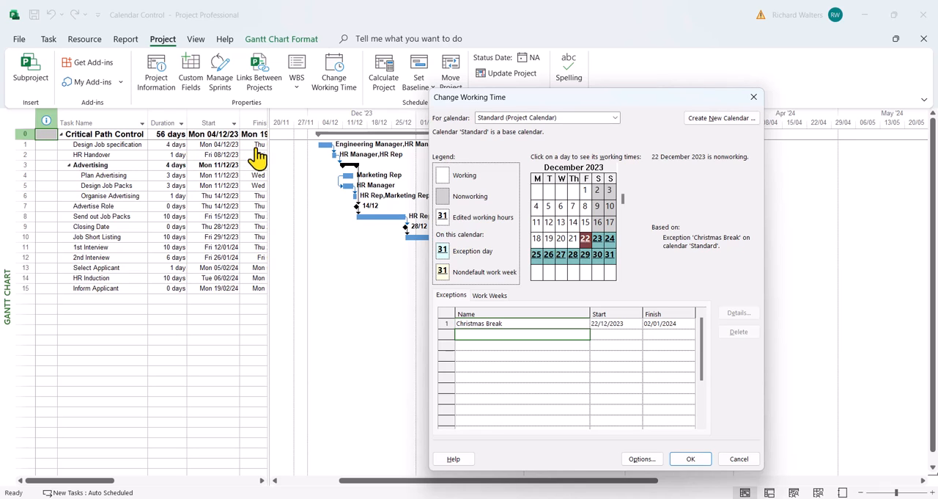
mouse_move(690, 457)
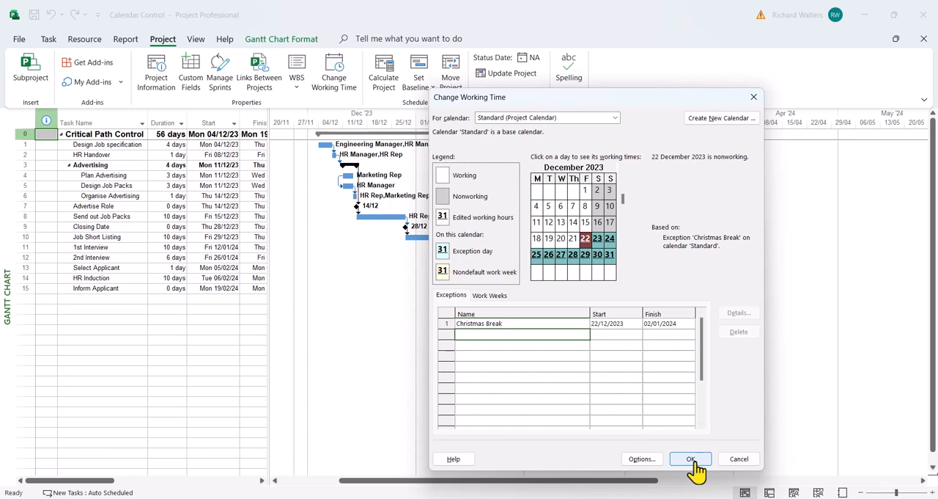
Confirm the Christmas Break so the schedule finish moves to 29/02/24.
click(689, 457)
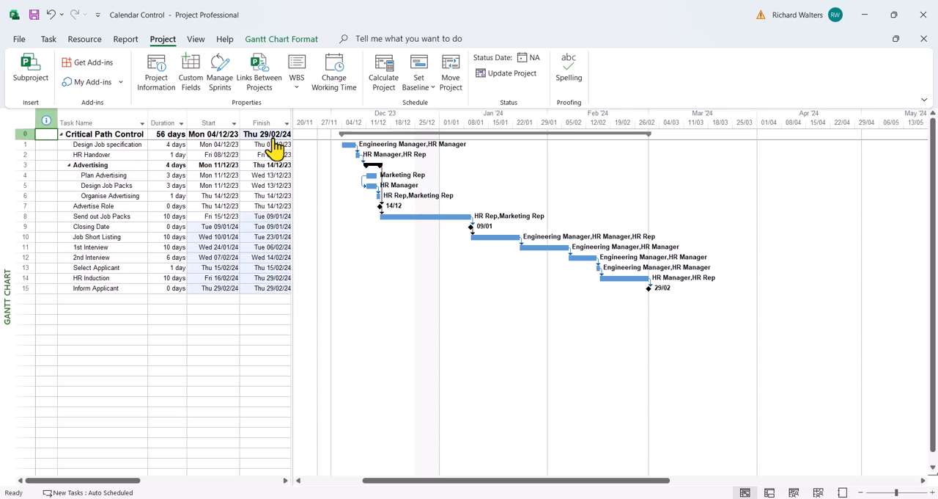
mouse_move(273, 154)
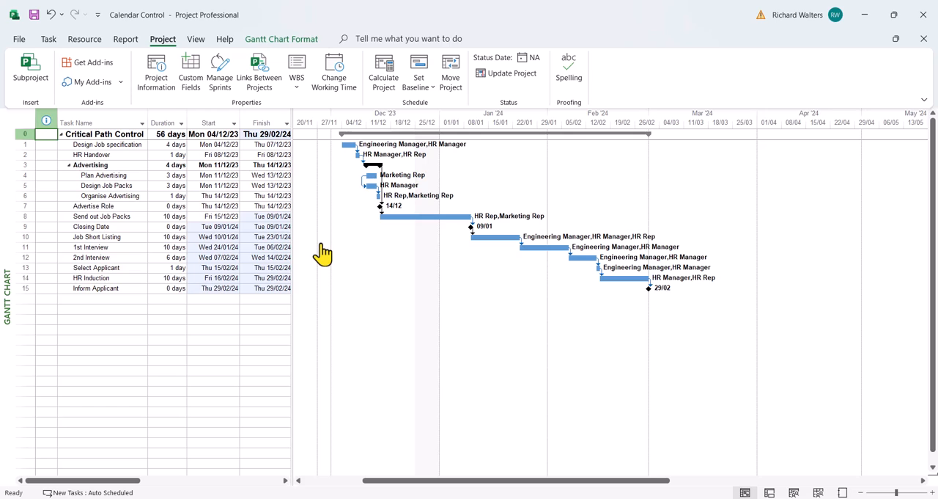
mouse_move(334, 70)
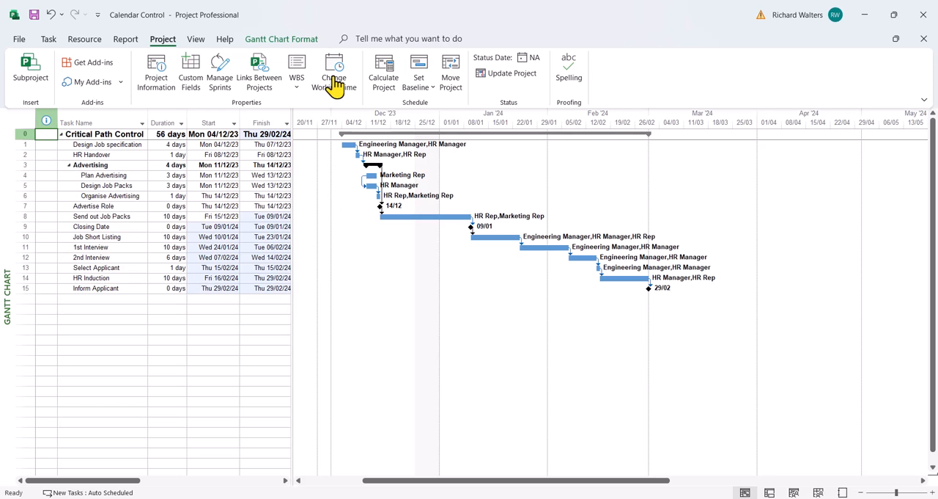
Reopen Change Working Time and list the available calendars (Standard, HR Manager, Trainers).
click(334, 71)
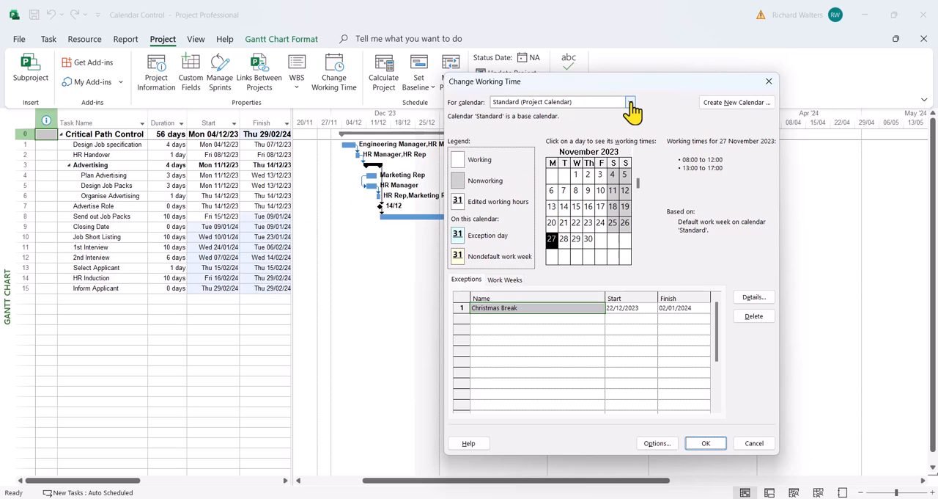
click(629, 103)
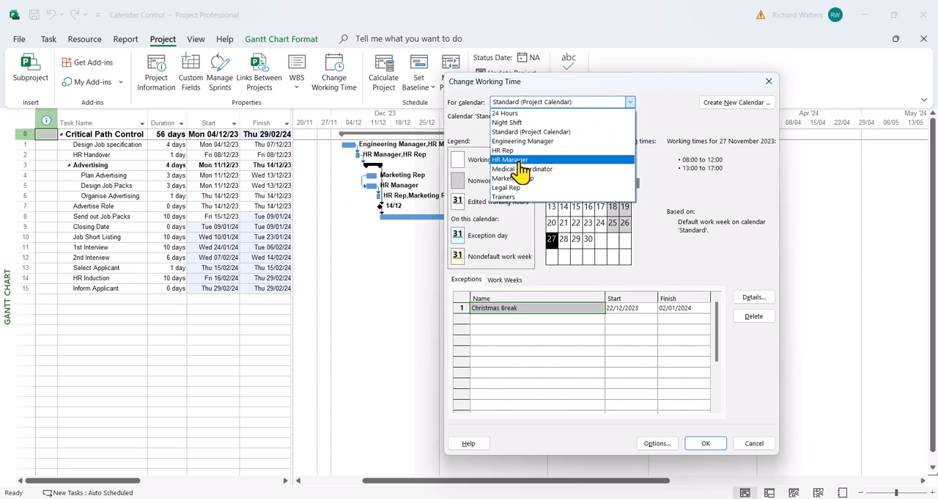
Add a Health and Safety exception on the HR Manager calendar from 20/02/2024 to 22/02/2024 and apply it.
click(510, 160)
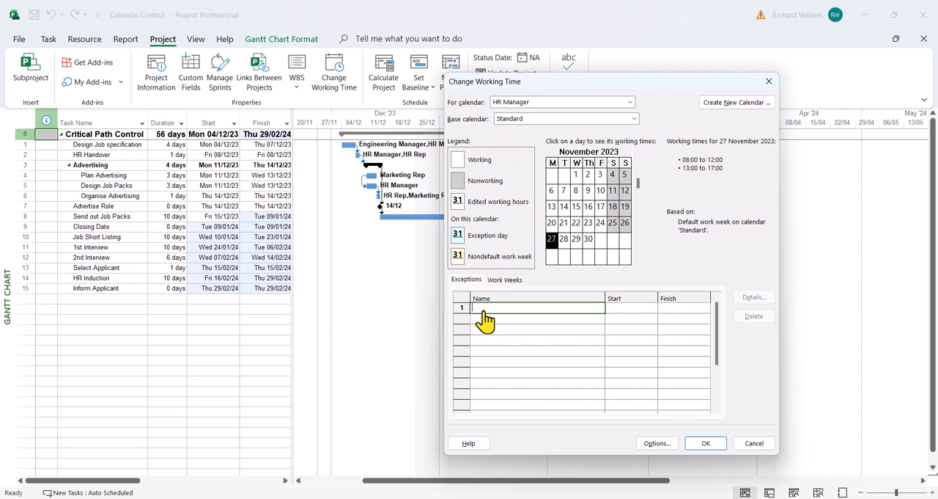
text(Hea)
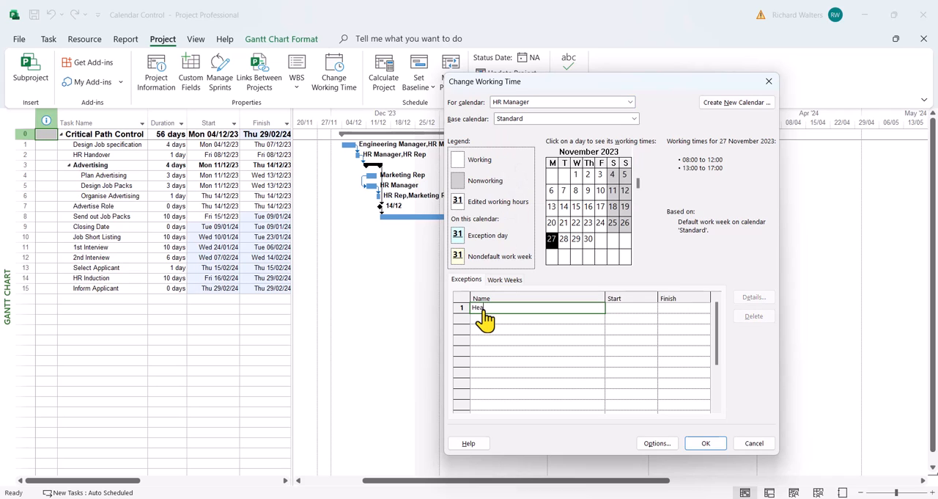
text(Health and Safety)
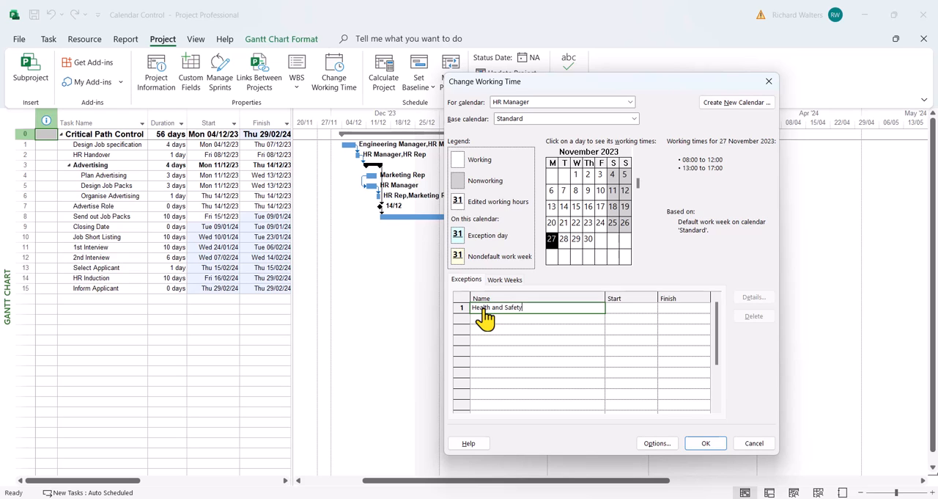
mouse_move(322, 299)
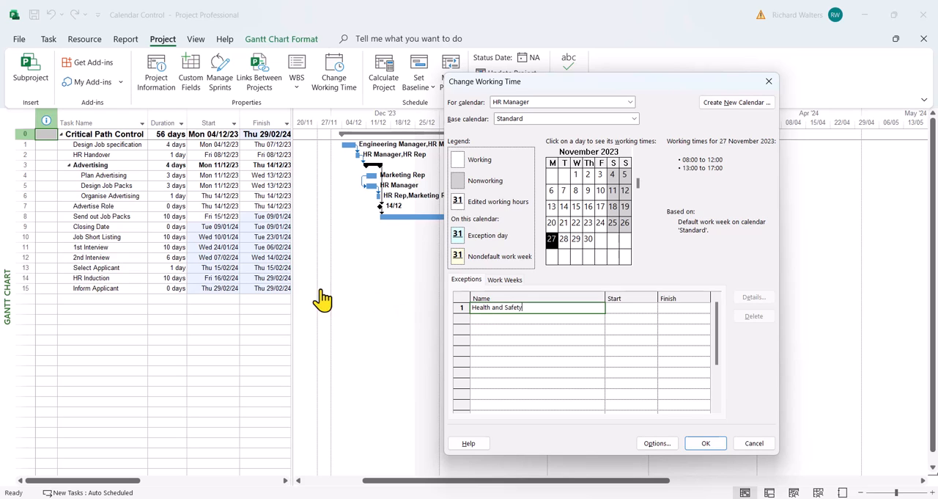
mouse_move(232, 286)
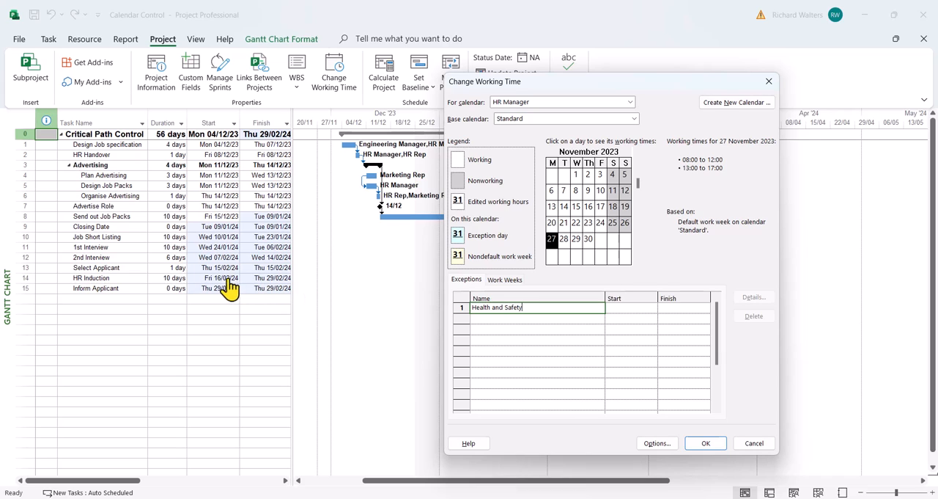
mouse_move(548, 311)
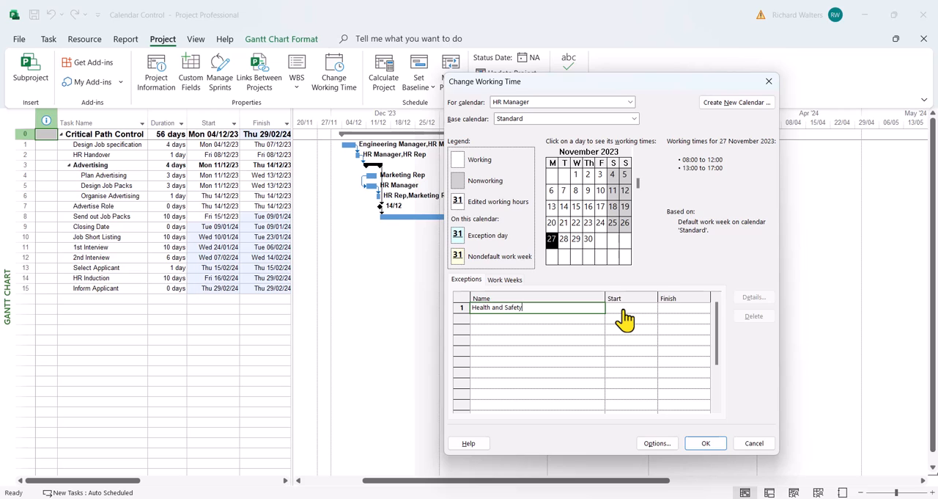
click(651, 308)
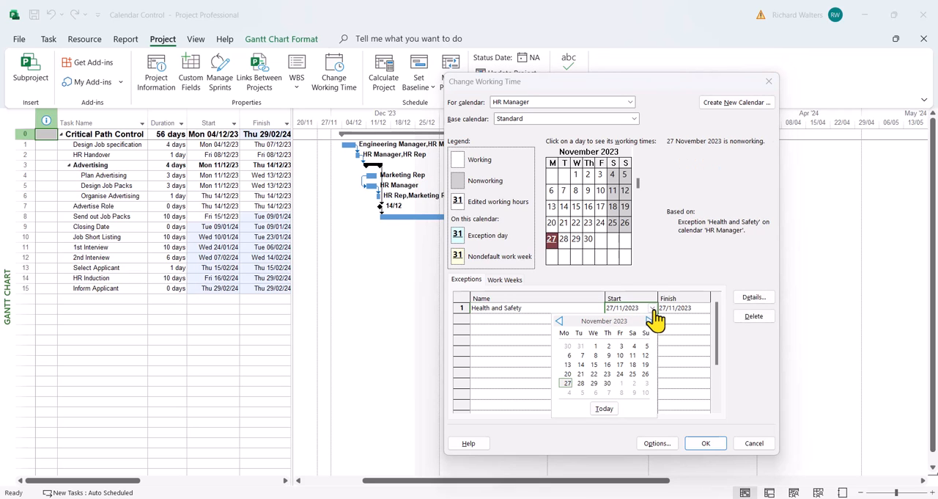
click(651, 321)
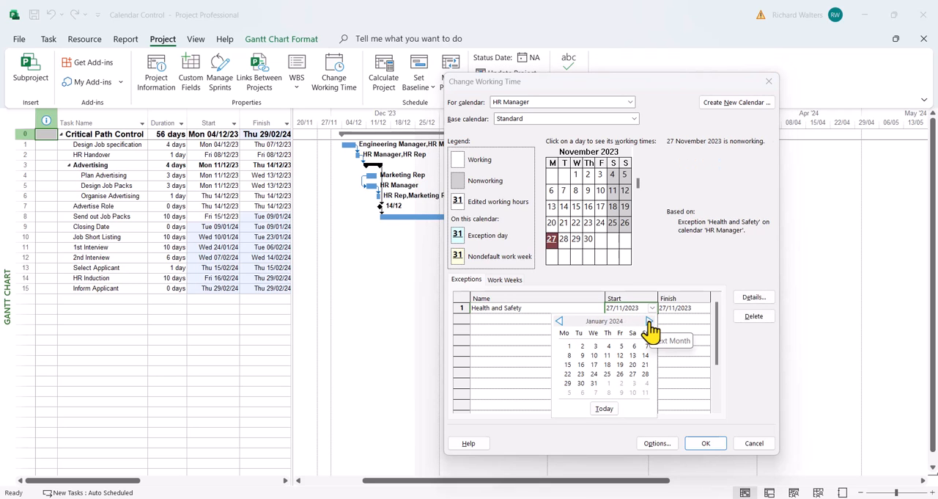
click(648, 321)
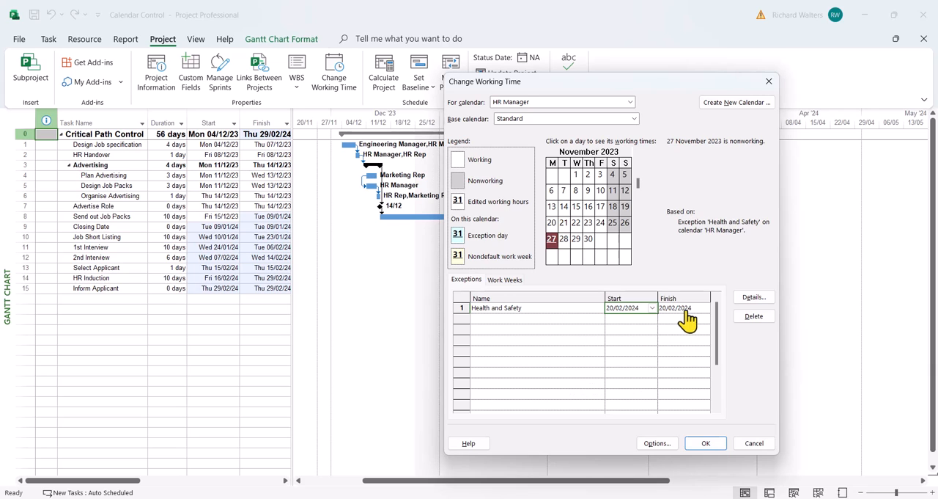
click(704, 307)
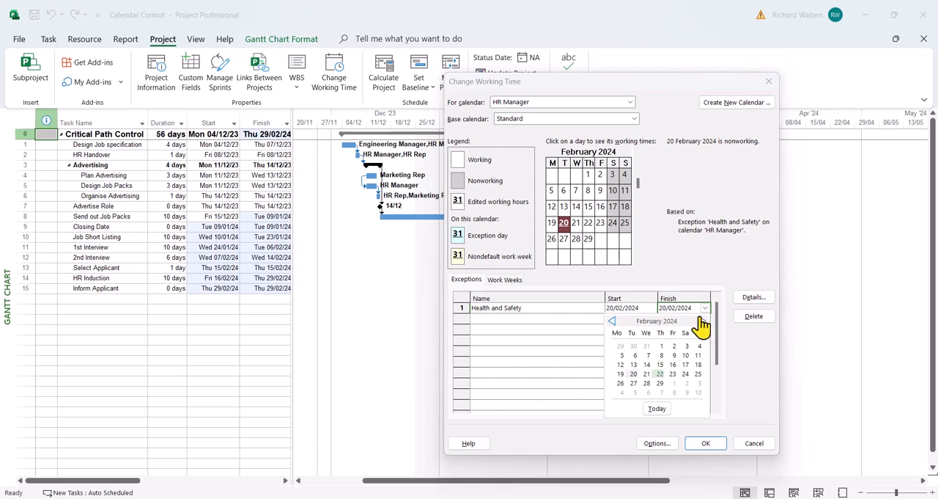
click(660, 372)
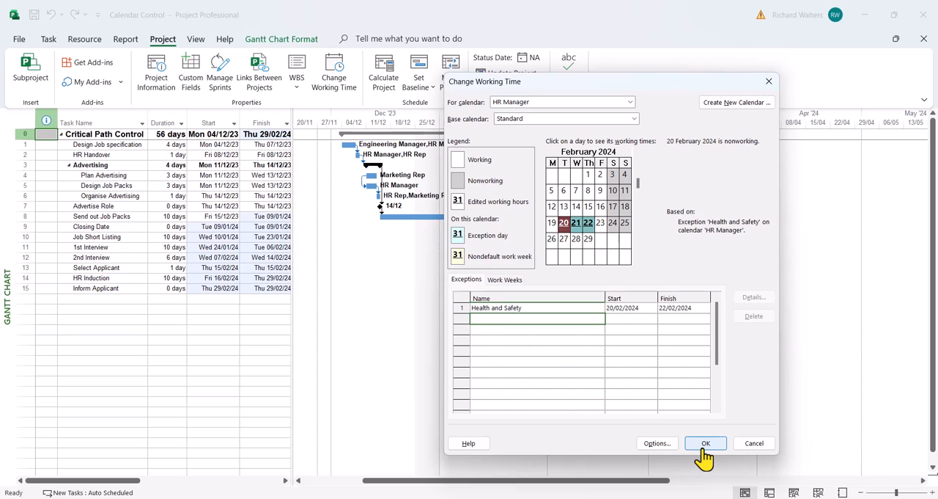
click(705, 442)
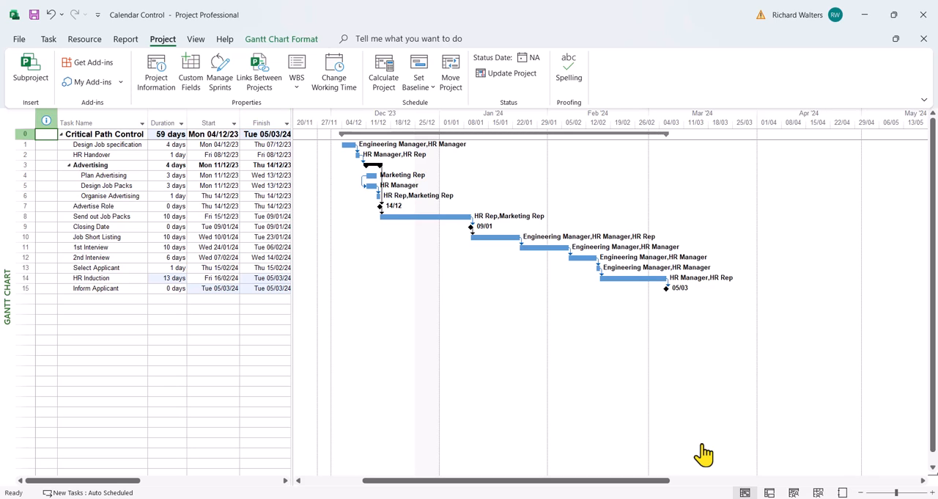
mouse_move(522, 393)
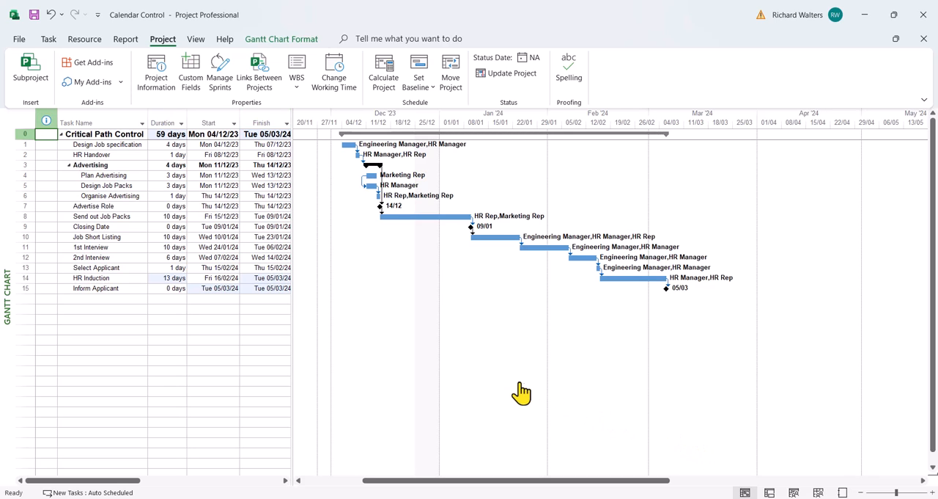
mouse_move(477, 387)
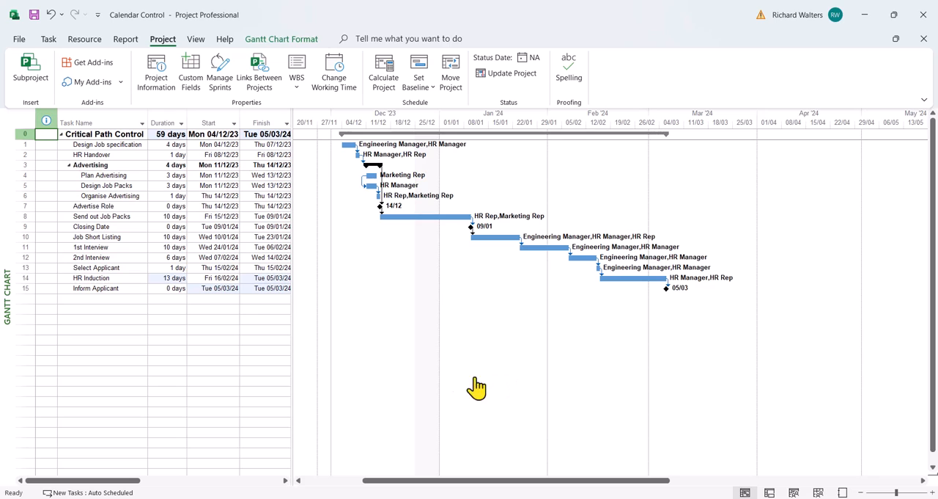
mouse_move(402, 381)
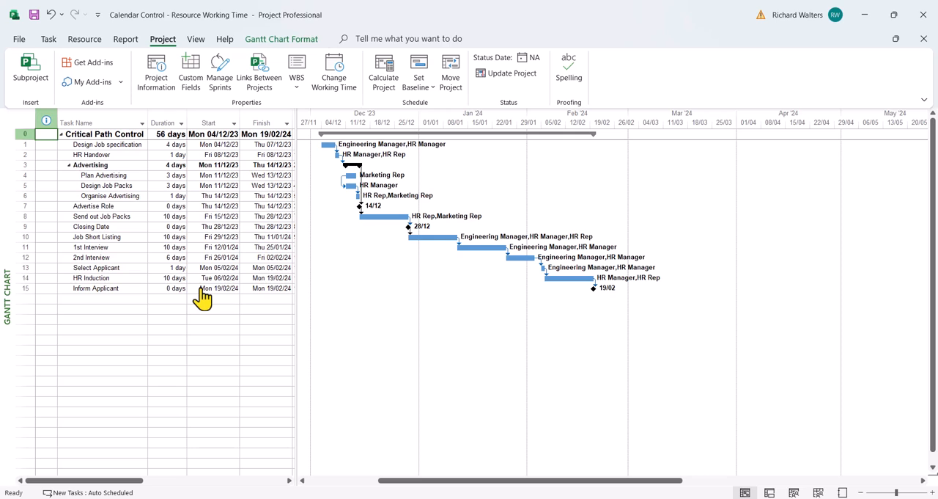
mouse_move(564, 266)
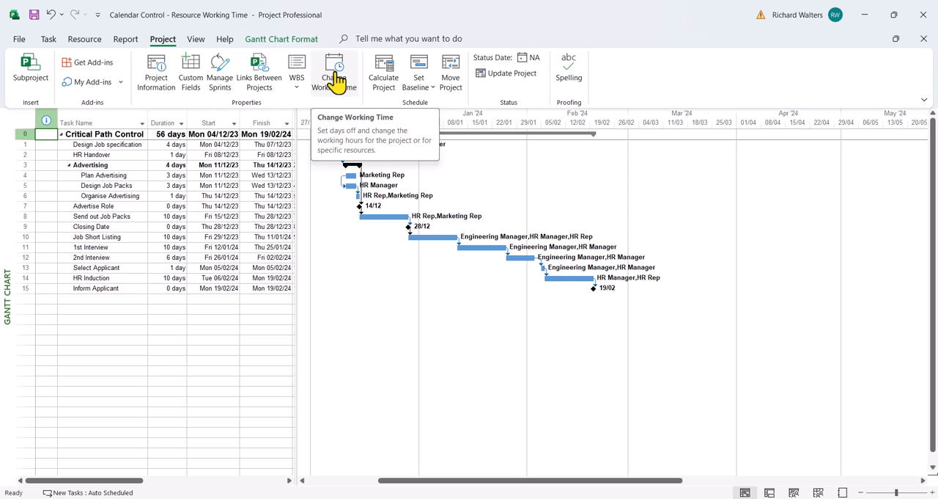
Open the HR Manager calendar's Work Weeks and the details of its [Default] work week.
click(334, 70)
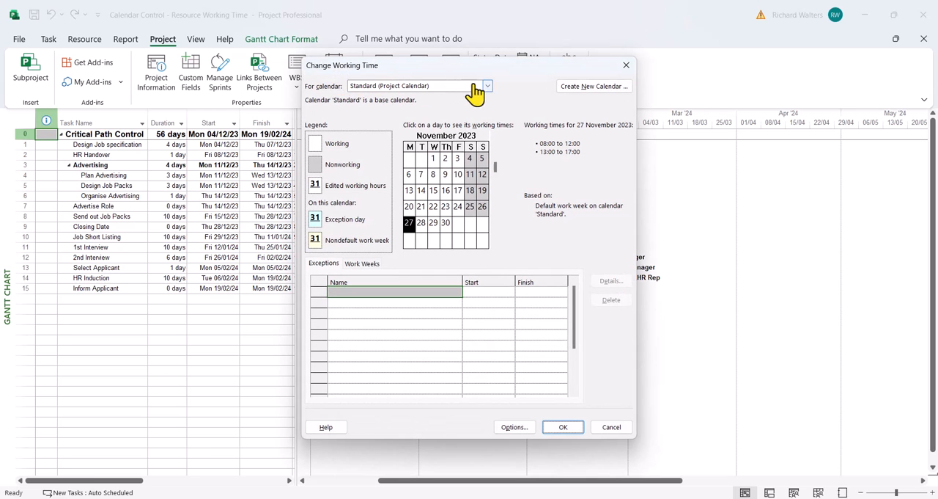
click(487, 85)
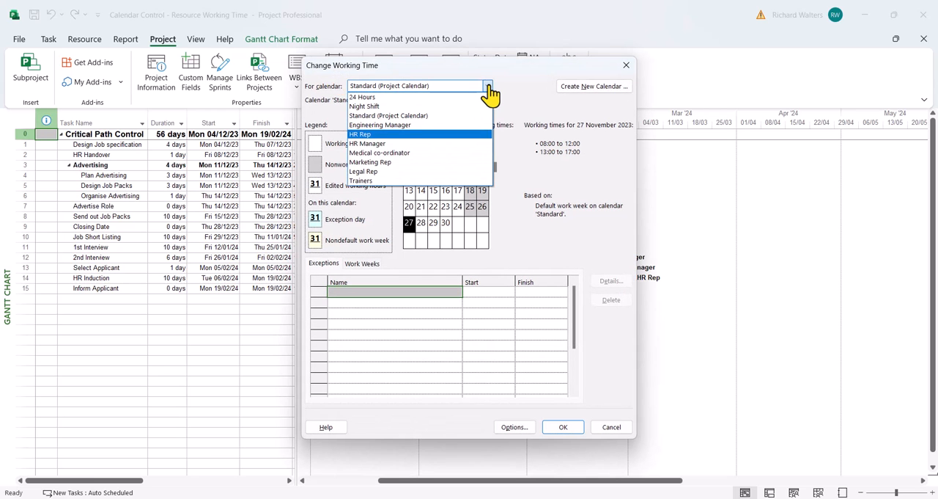
click(368, 144)
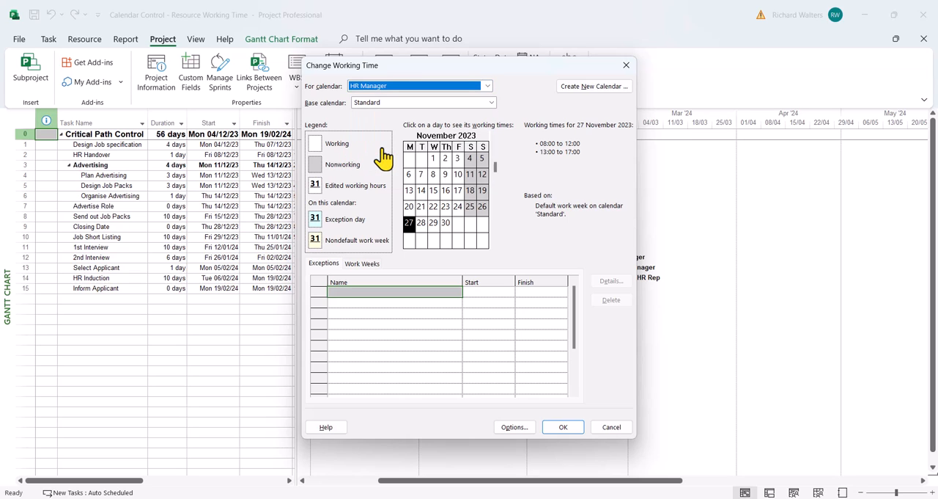
click(362, 264)
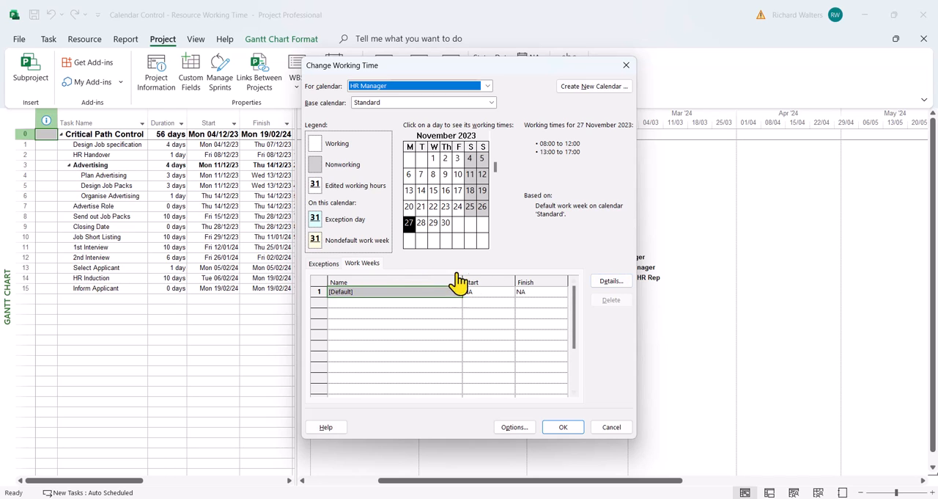
click(610, 280)
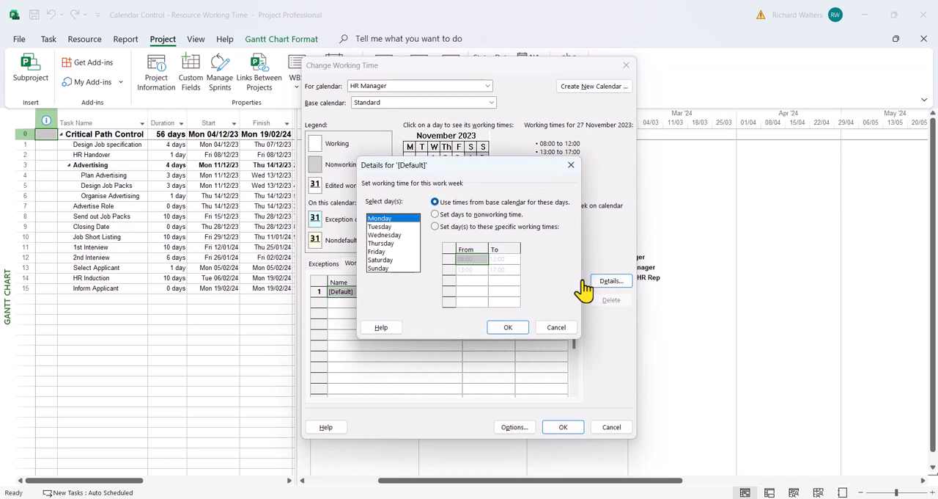
mouse_move(378, 264)
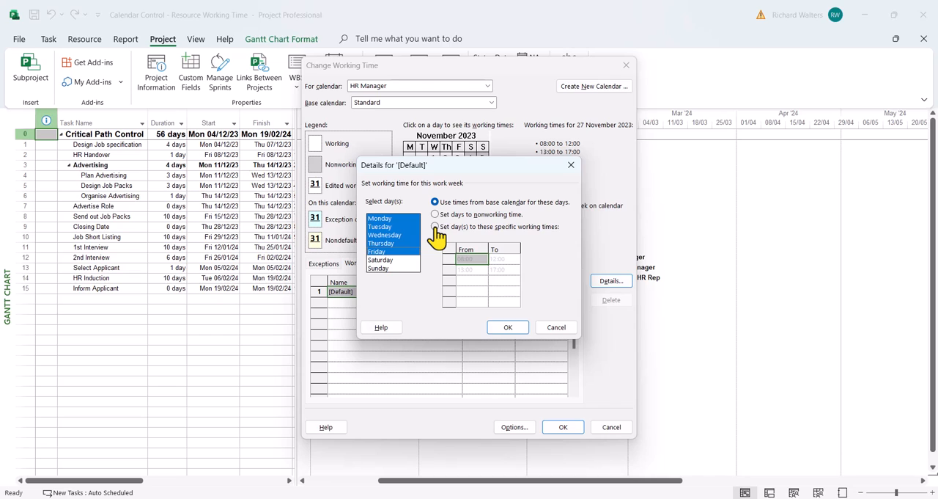
Give the weekdays specific working times of 08:00–12:00 only and apply, finishing the project on 22/04/24.
click(434, 225)
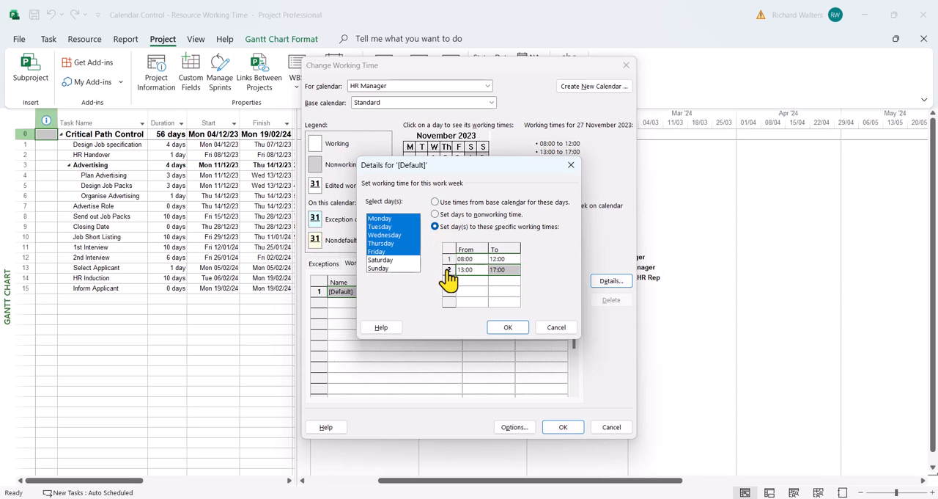
mouse_move(450, 281)
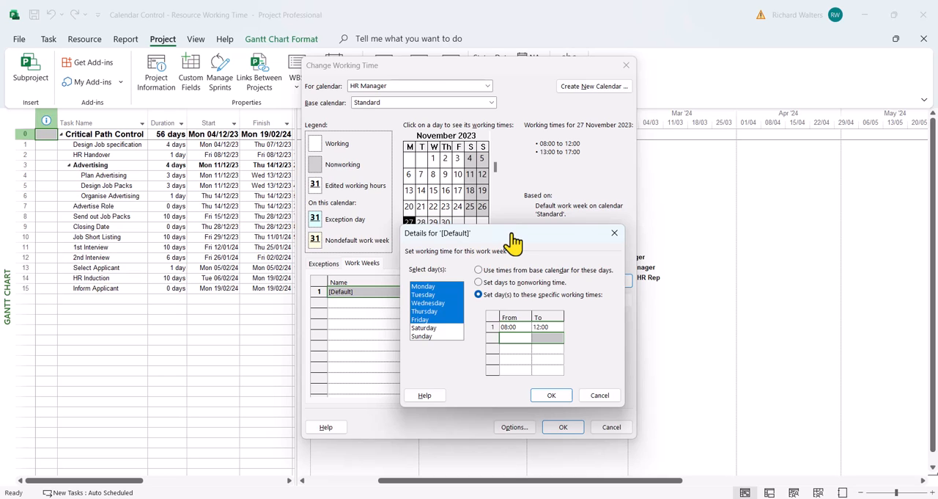
mouse_move(571, 171)
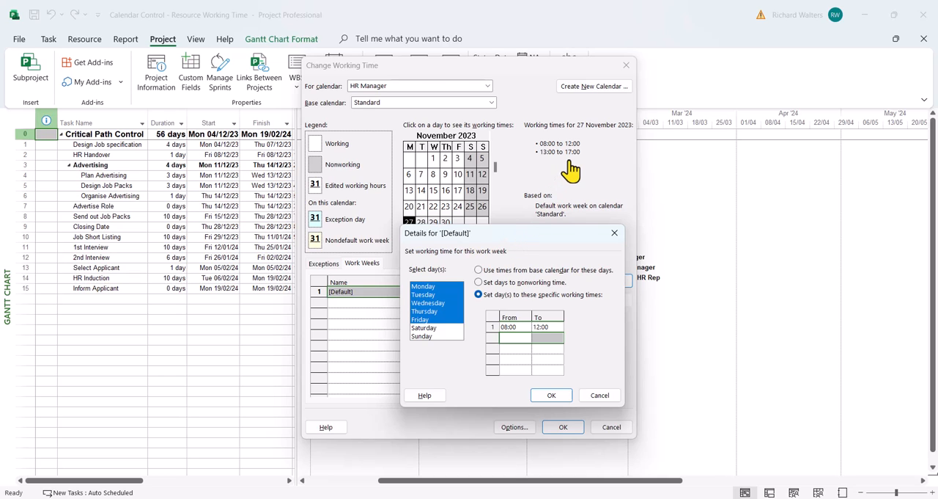
mouse_move(174, 158)
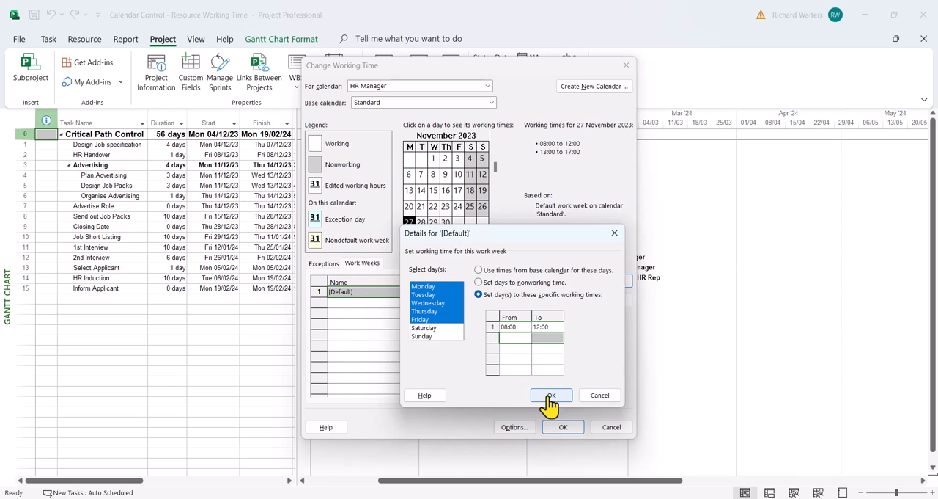
click(551, 394)
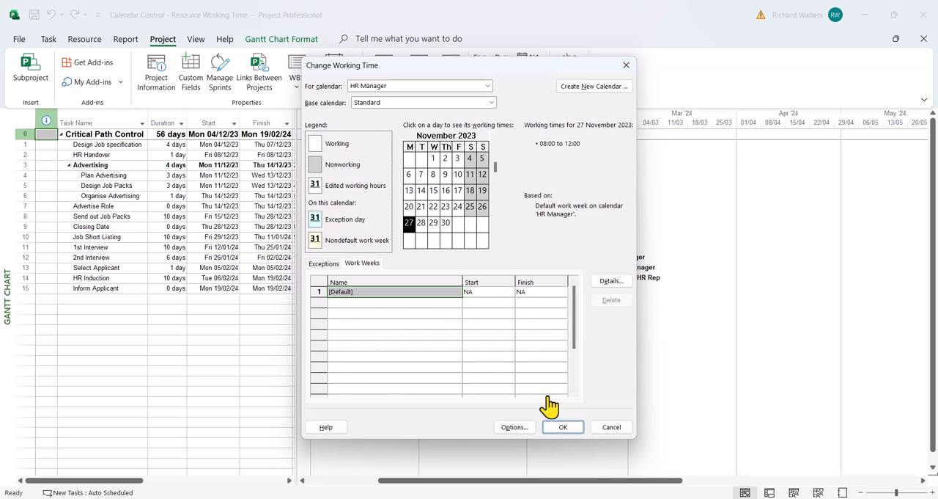
mouse_move(563, 426)
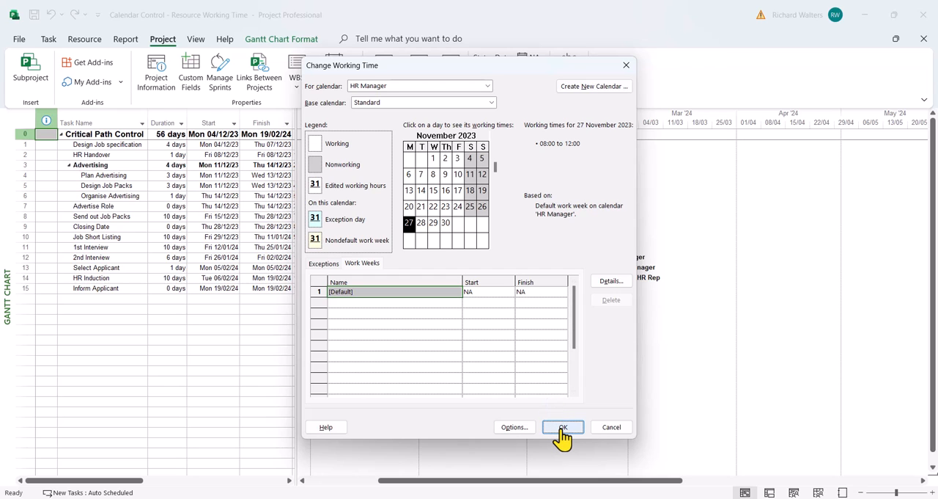
click(563, 425)
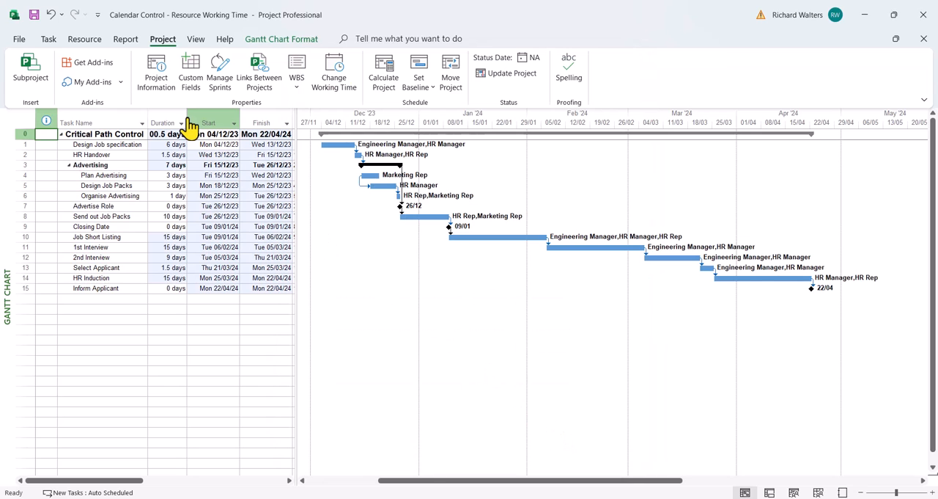